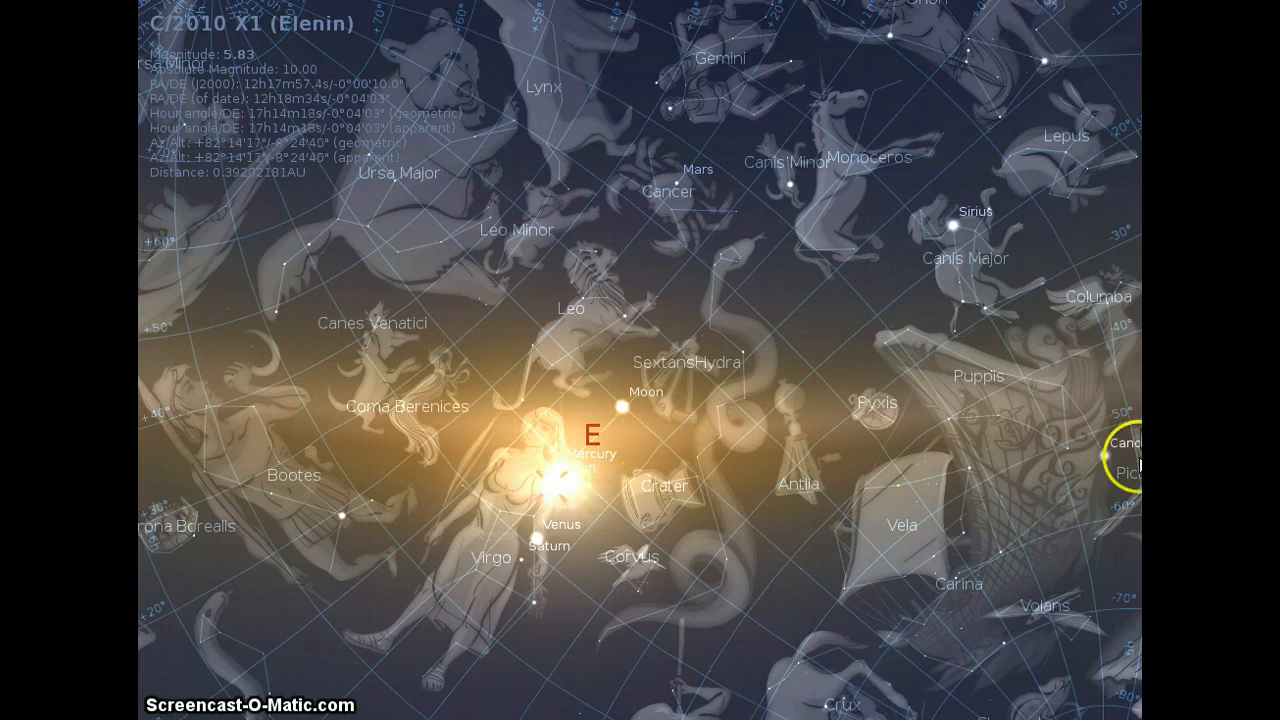
Step: Return the sky simulation to normal time rate with comet C/2010 X1 (Elenin) still selected
click(624, 394)
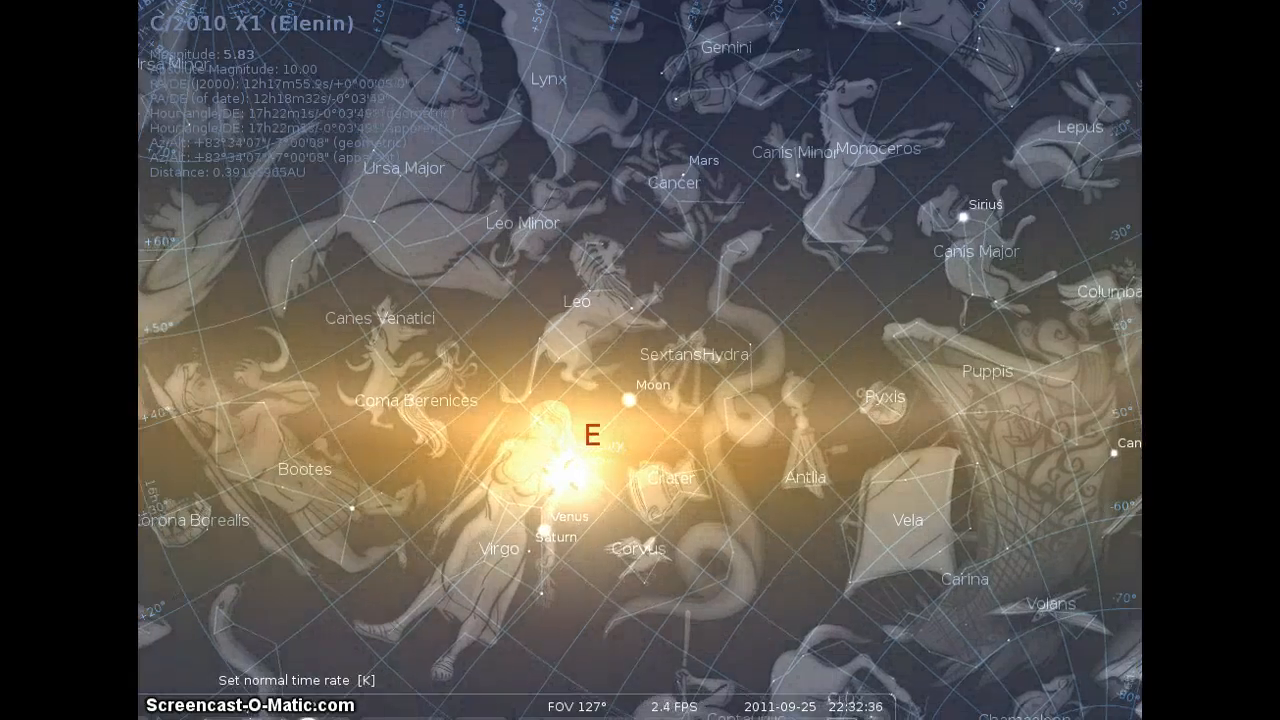
Step: Advance the clock to about 23:14 on 25 September 2011, then restore normal time rate
click(640, 560)
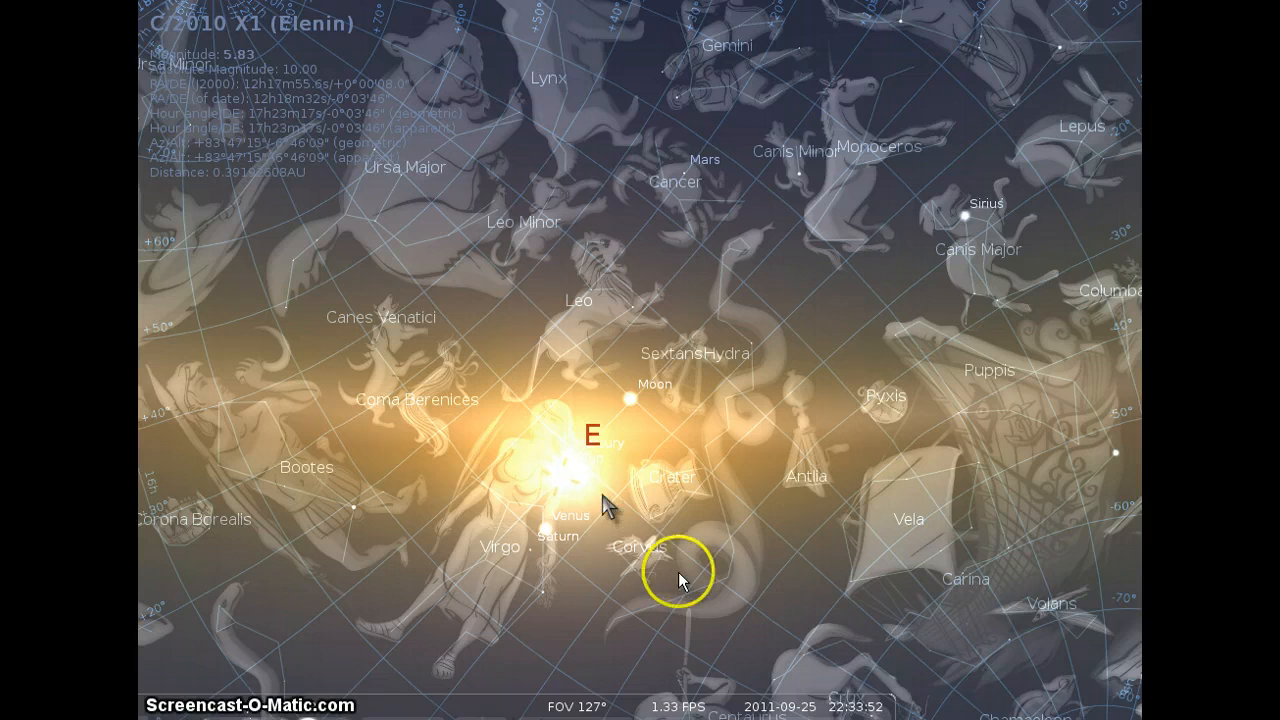
mouse_move(540, 568)
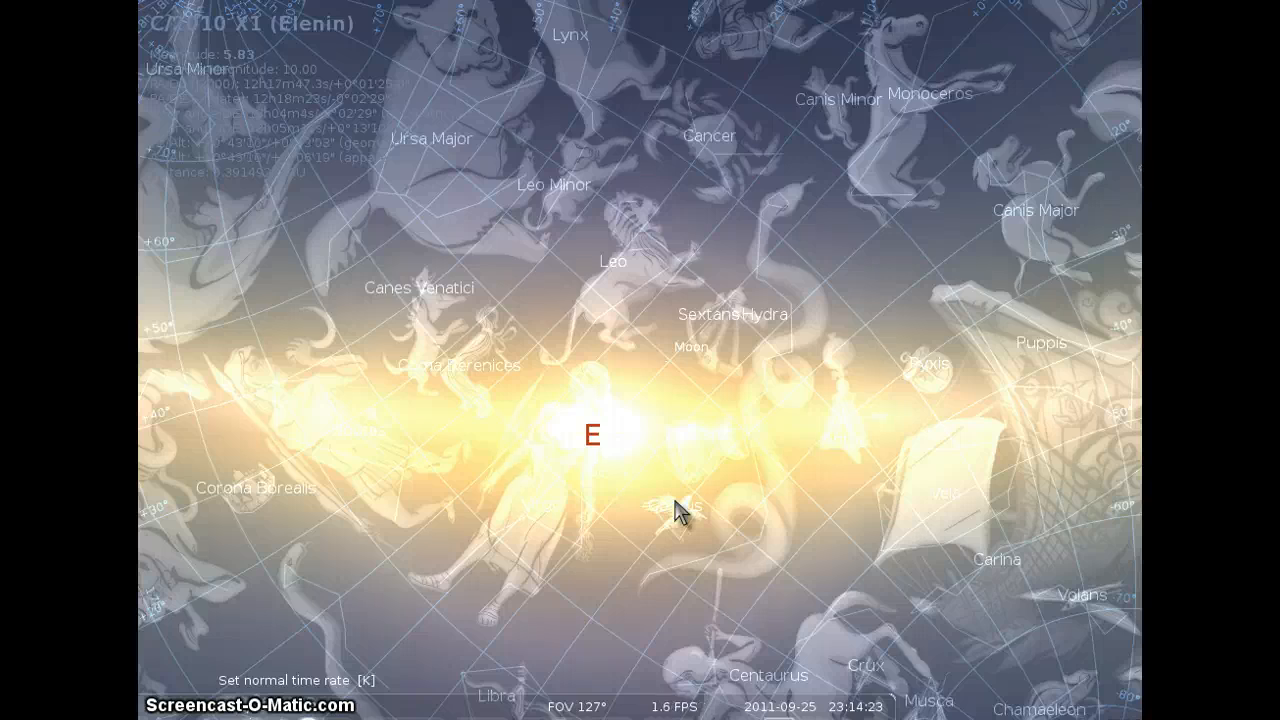
click(548, 336)
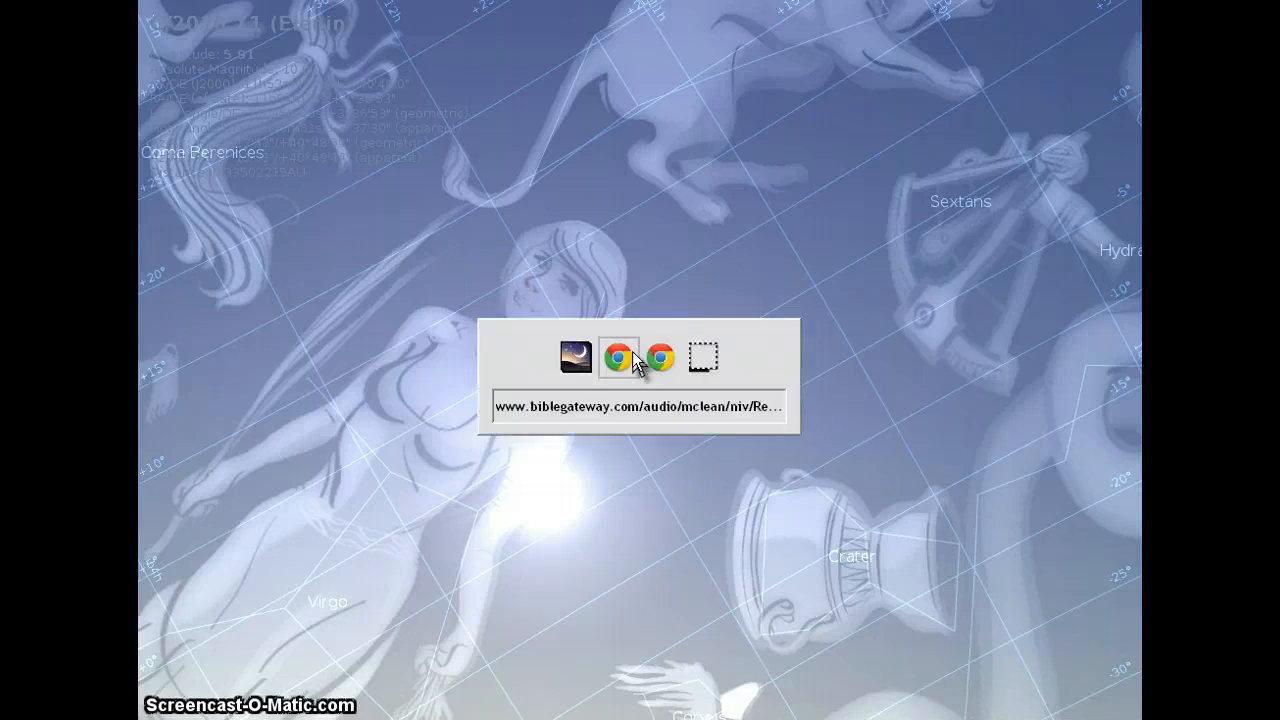
Step: Bring Chrome's Bible Gateway Revelation 12 player forward and move it right, uncovering Virgo
click(616, 360)
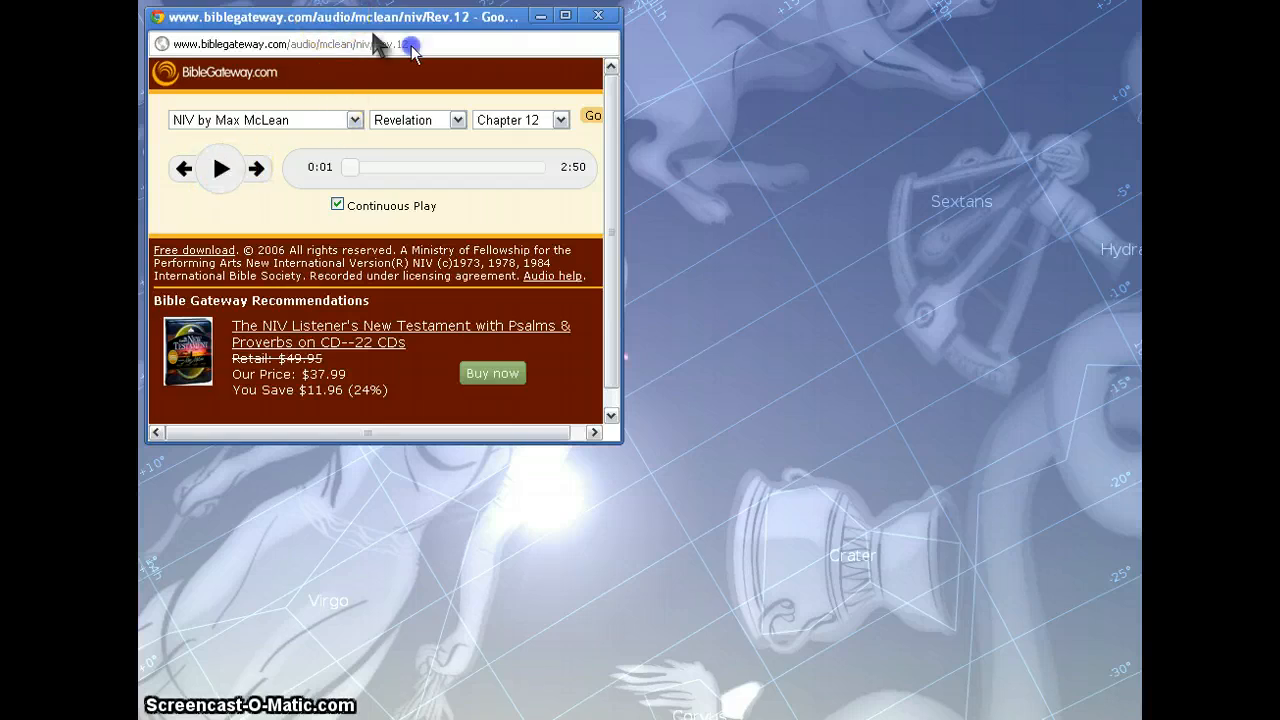
drag(350, 16, 880, 72)
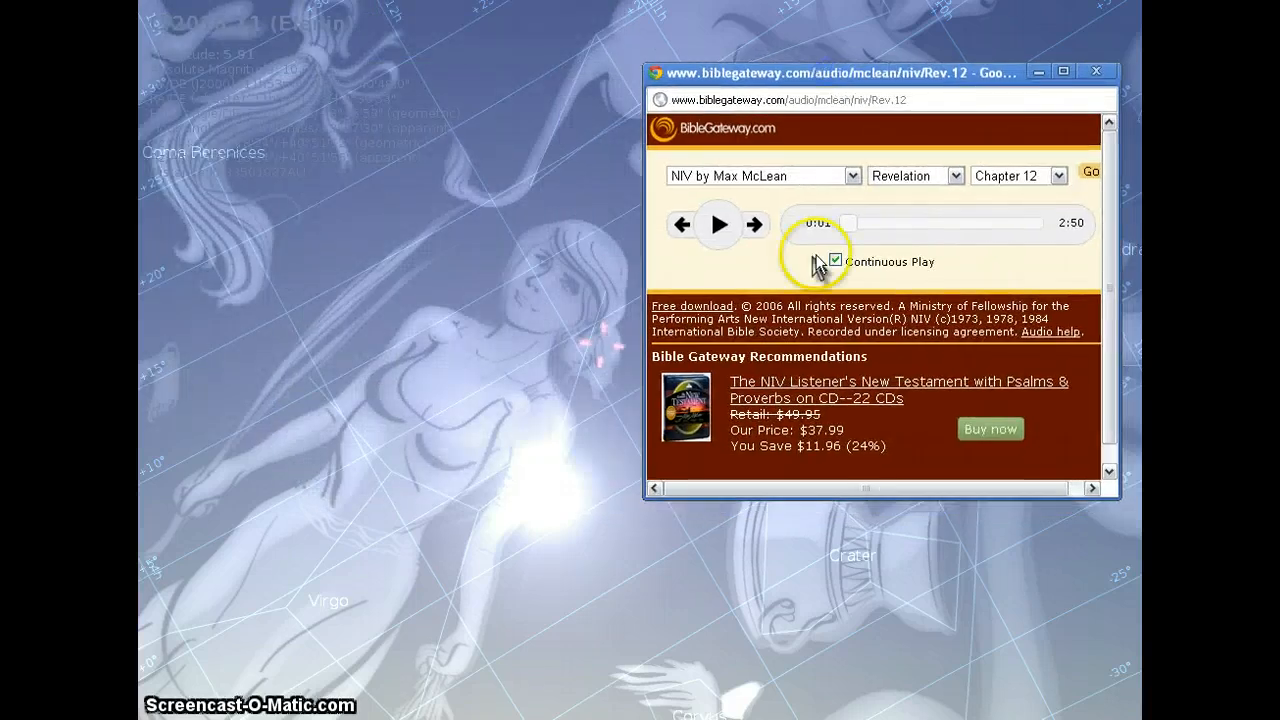
click(718, 224)
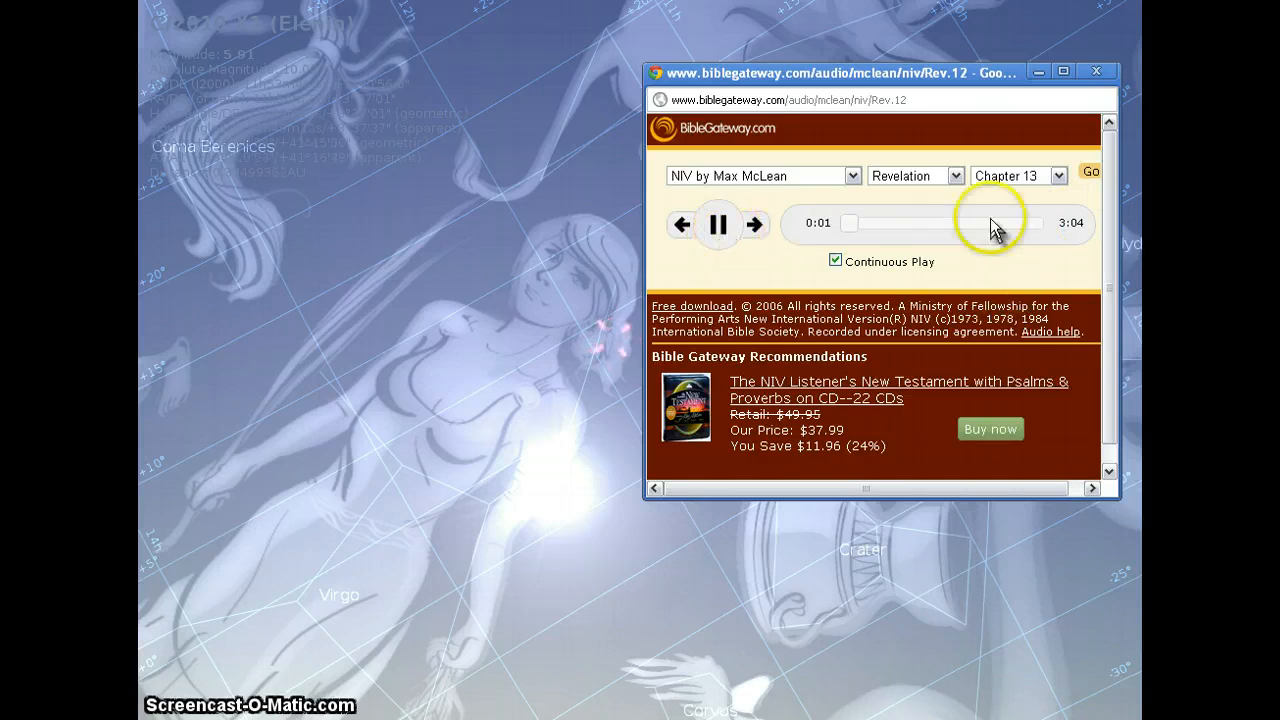
Step: Load Psalm 26 in place of Revelation 13 and pause its recording
click(952, 176)
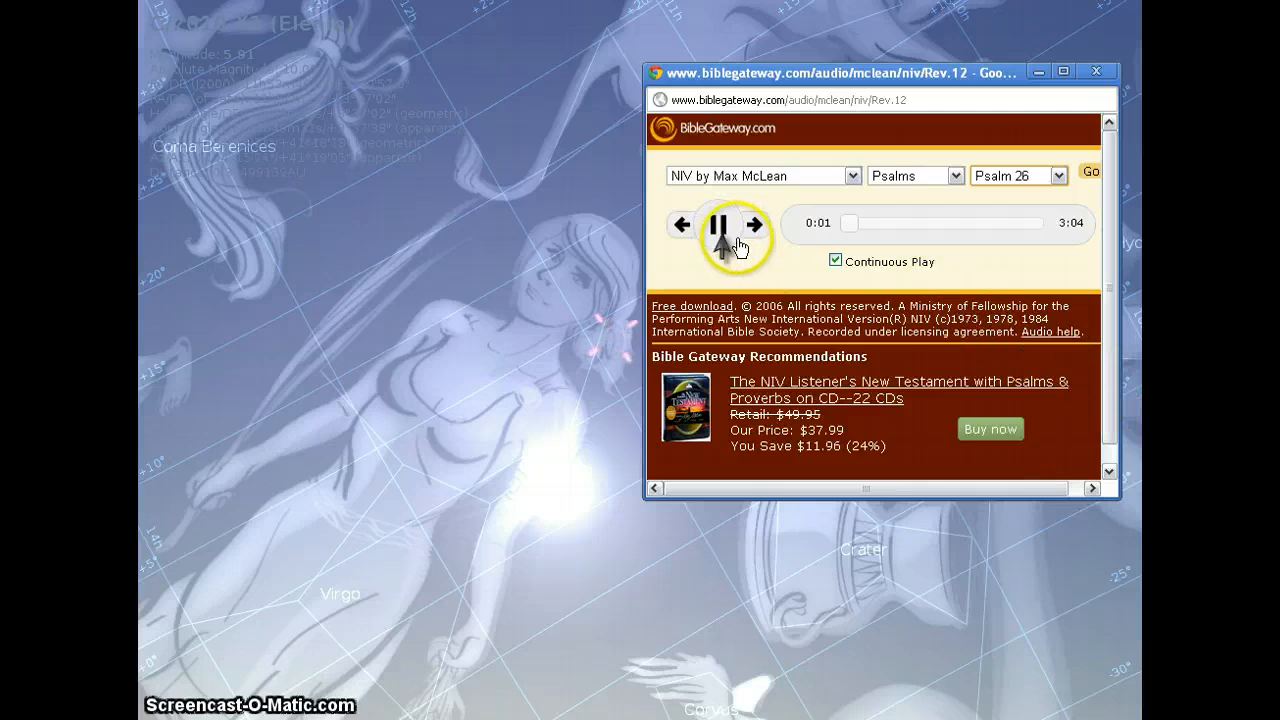
click(718, 224)
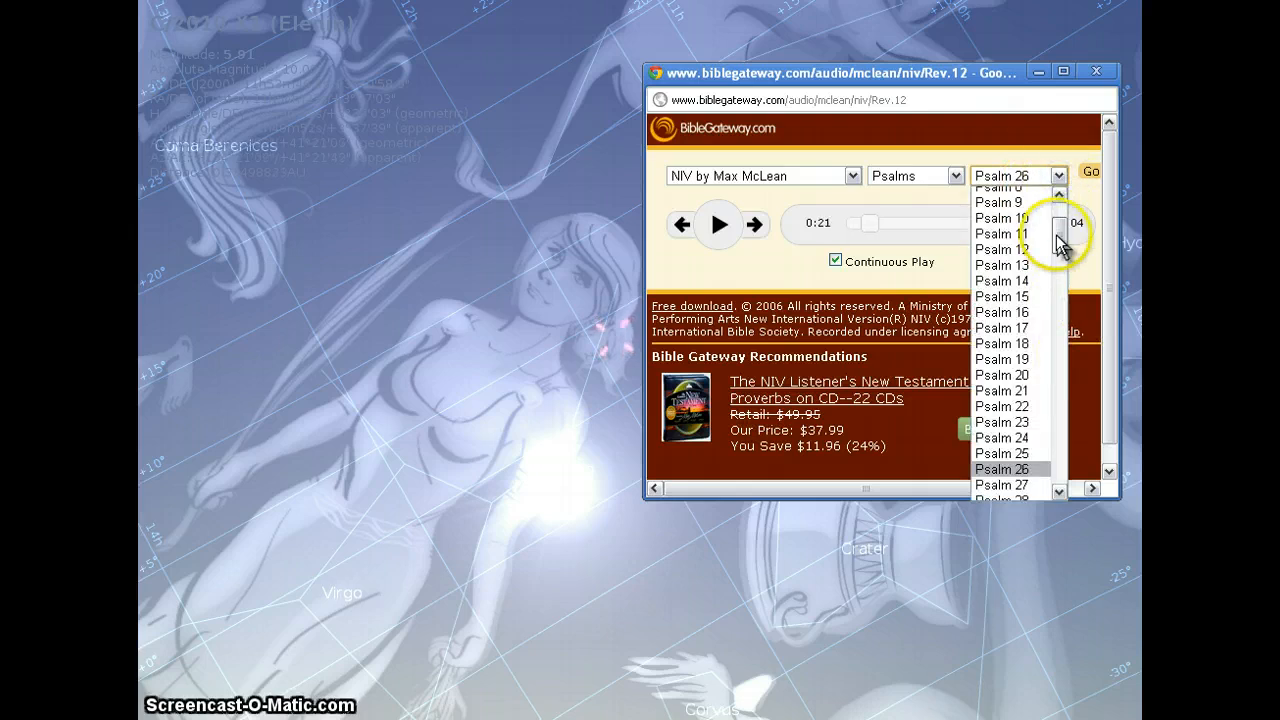
scroll(down, 3)
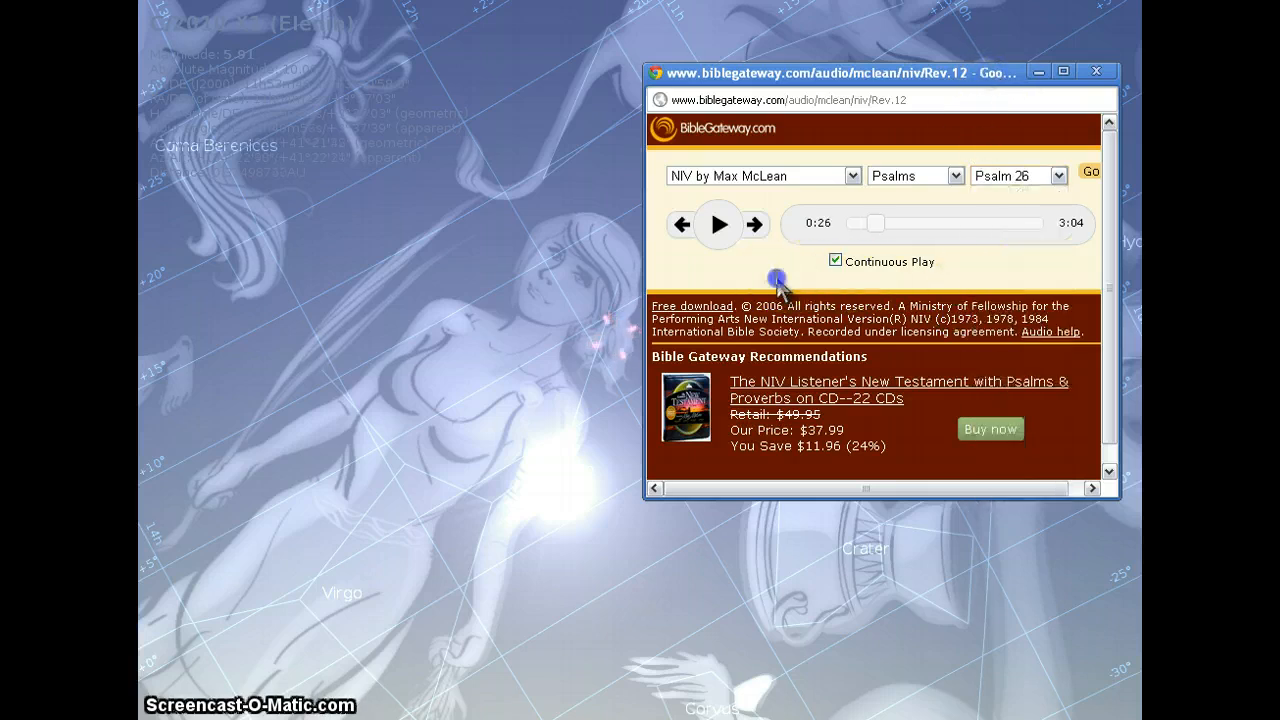
mouse_move(796, 288)
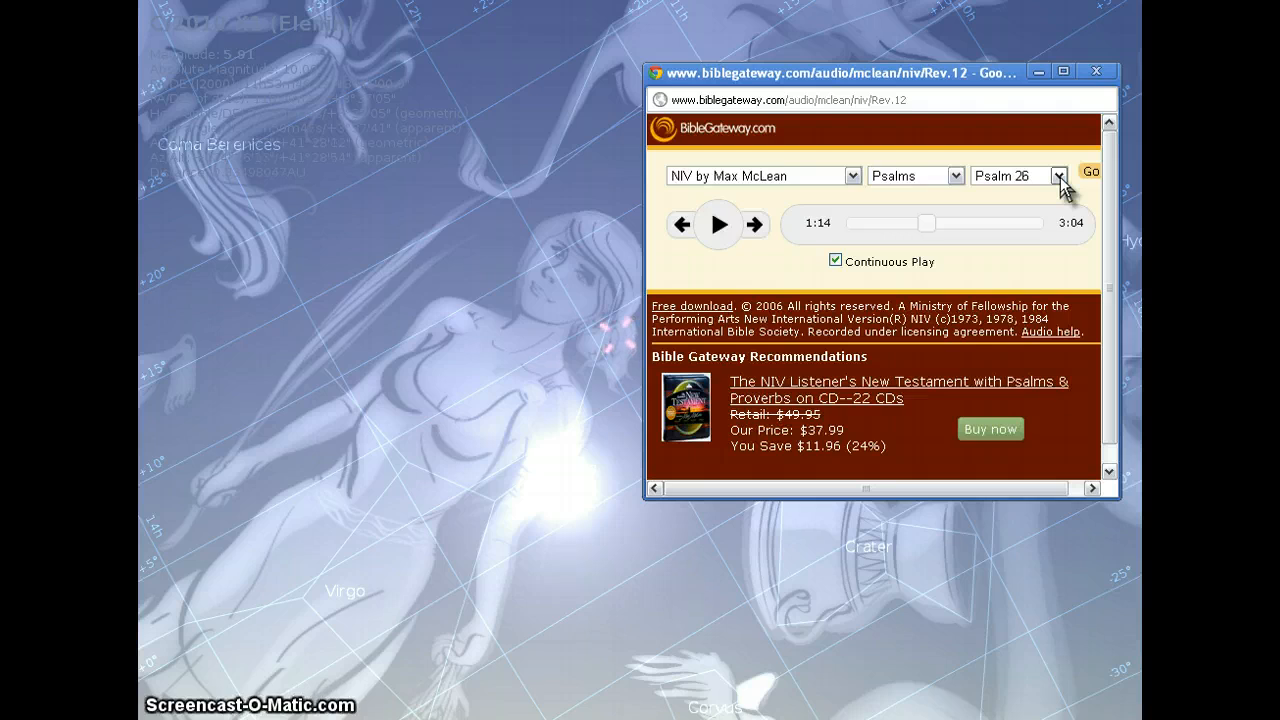
Step: Select Psalm 46 from the chapter list and get it playing, pausing and resuming once
click(1058, 176)
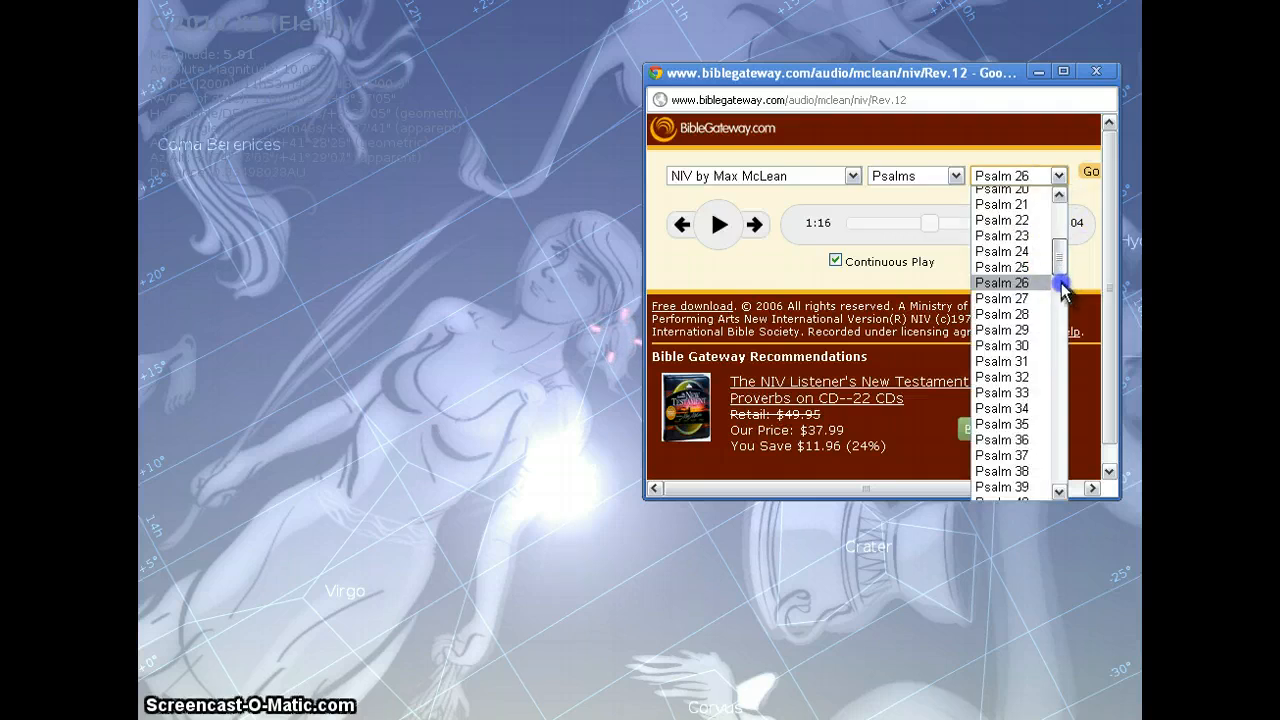
scroll(down, 3)
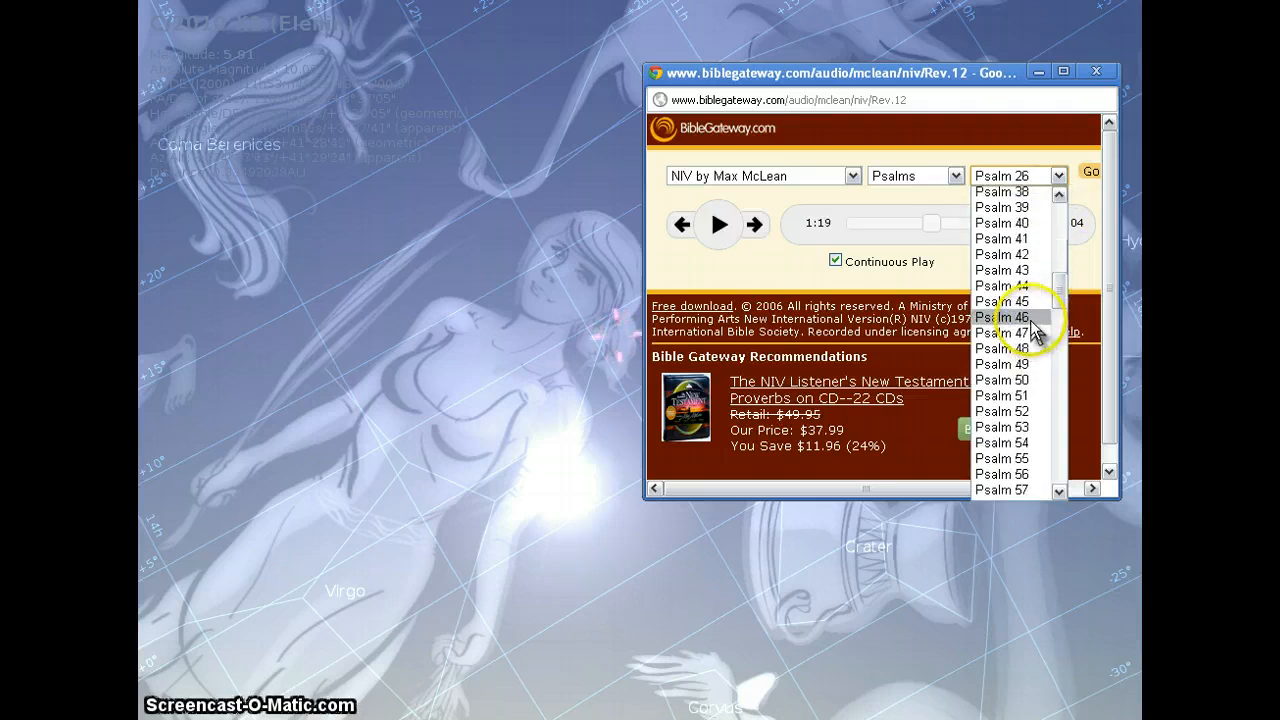
click(1004, 316)
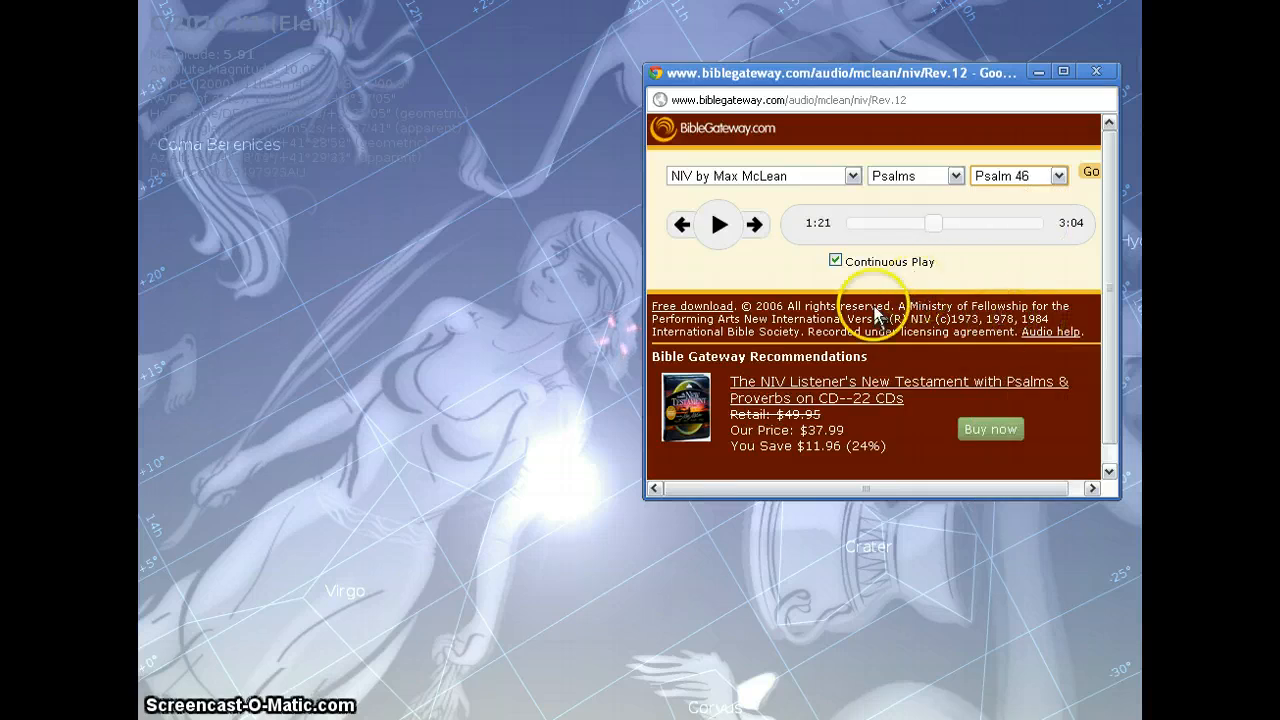
click(718, 224)
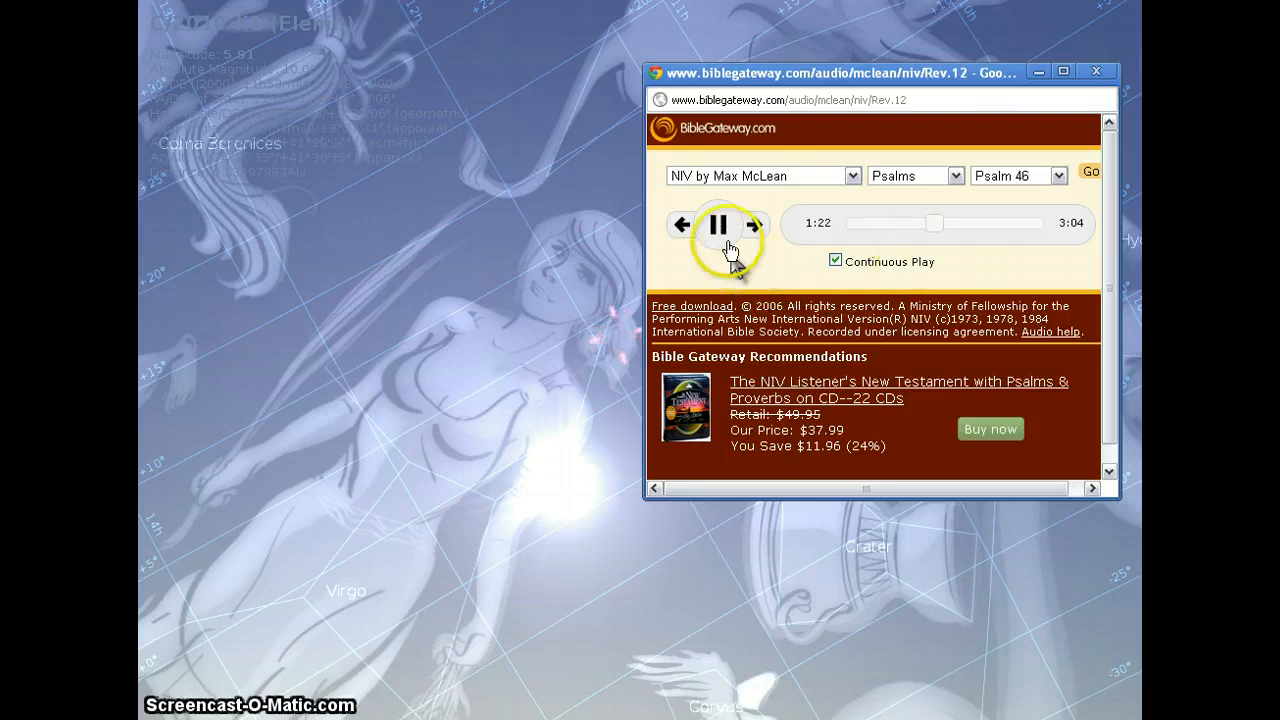
click(720, 224)
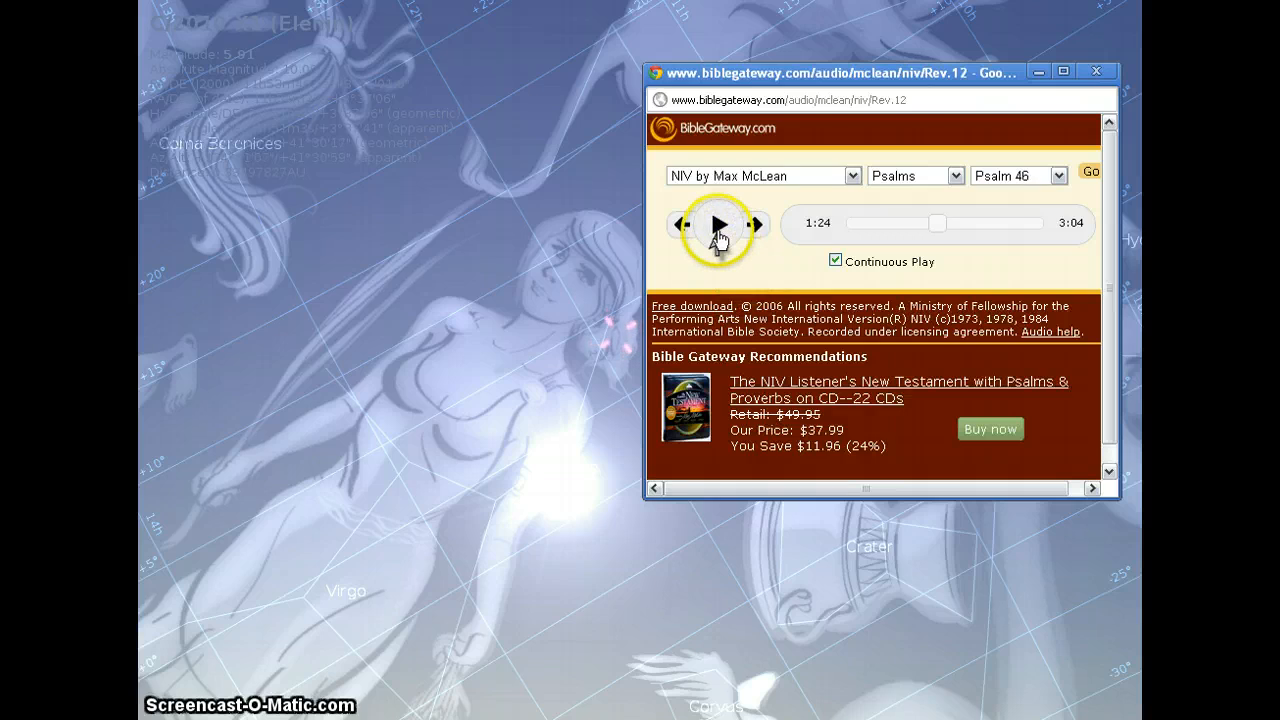
click(716, 224)
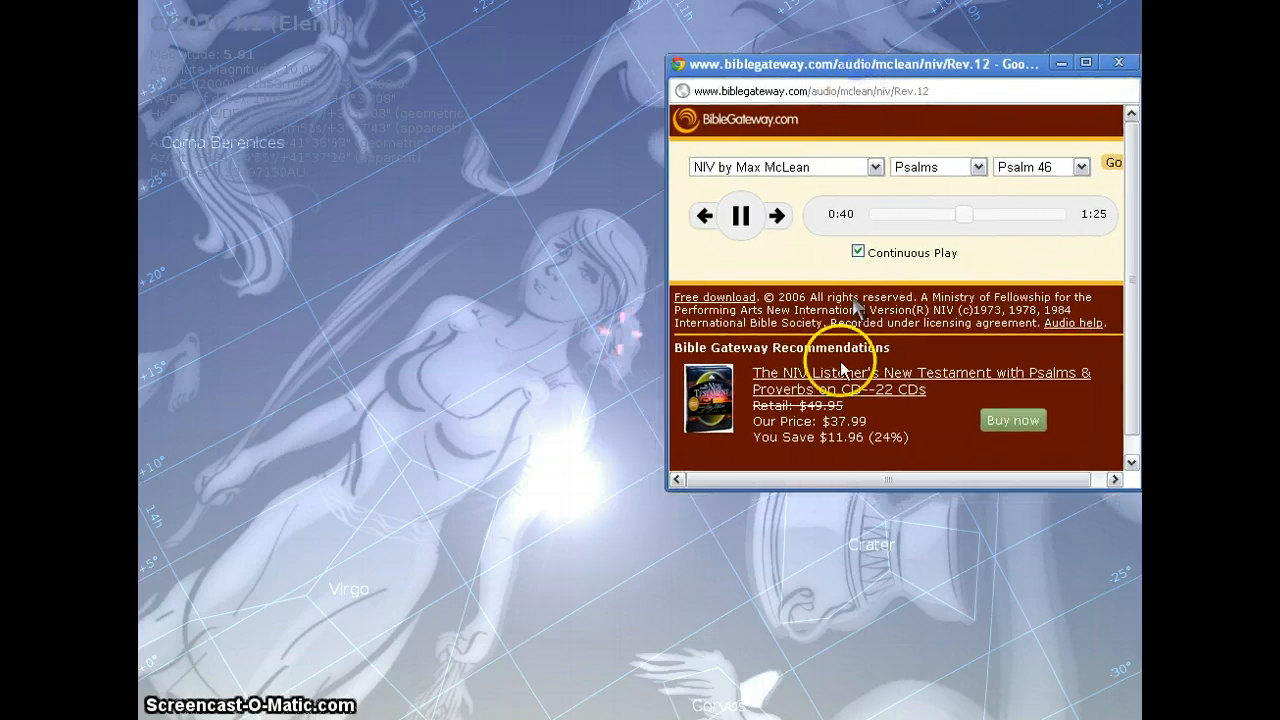
mouse_move(802, 612)
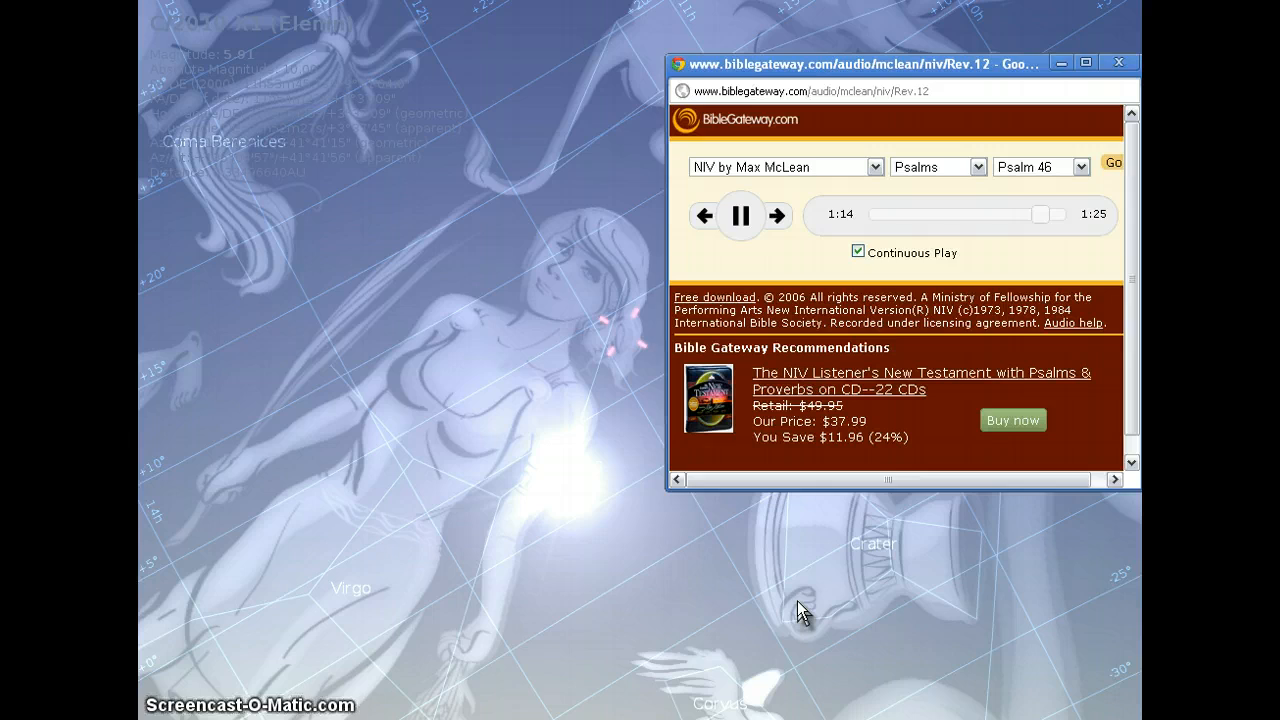
mouse_move(1030, 548)
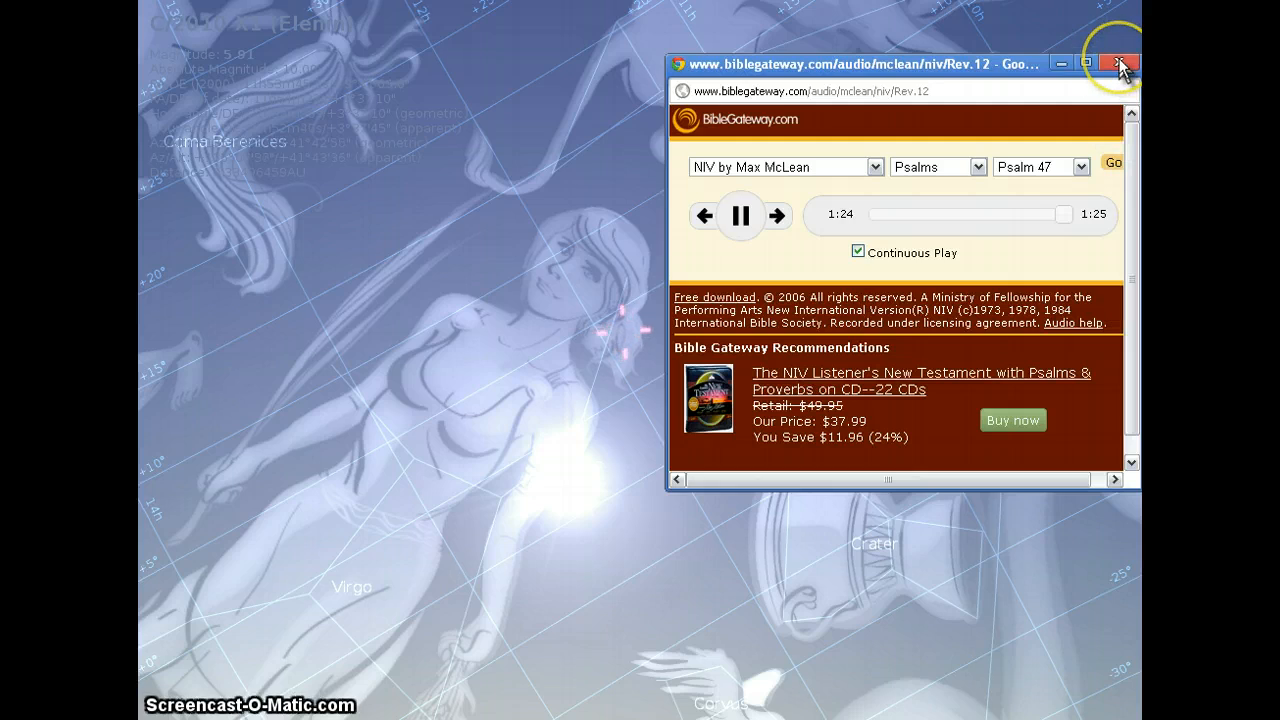
mouse_move(1120, 62)
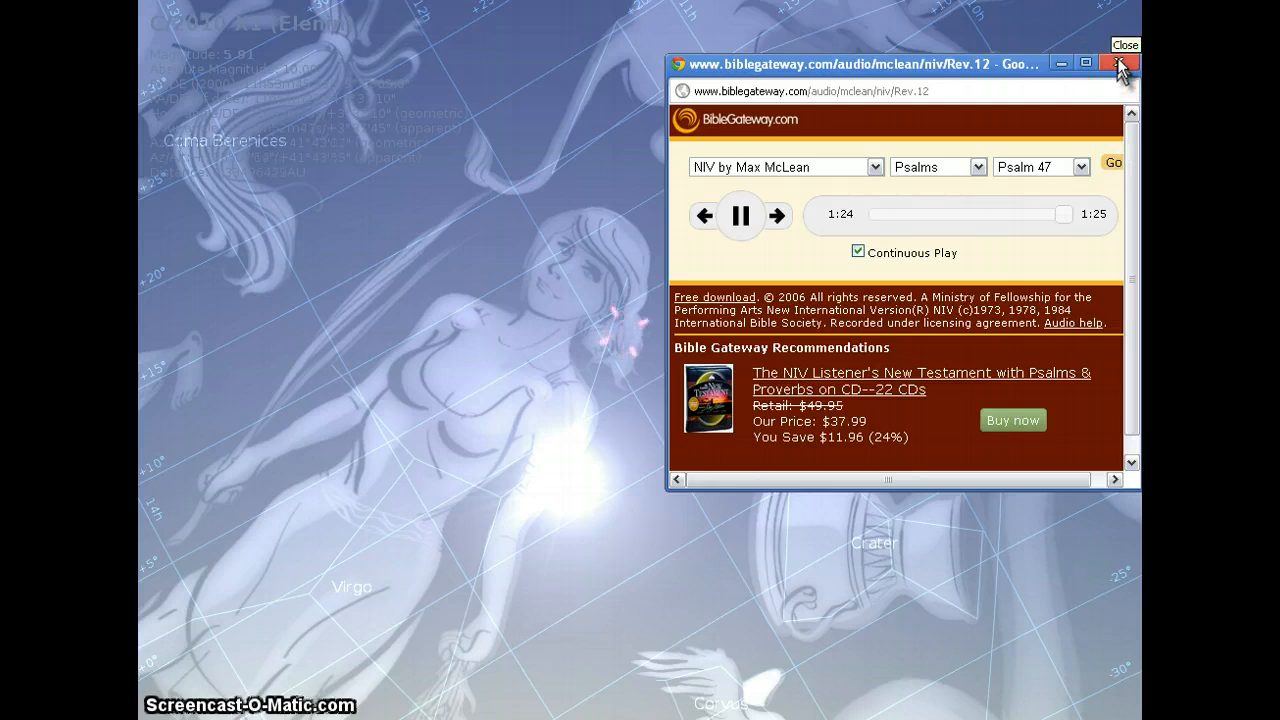
mouse_move(1132, 98)
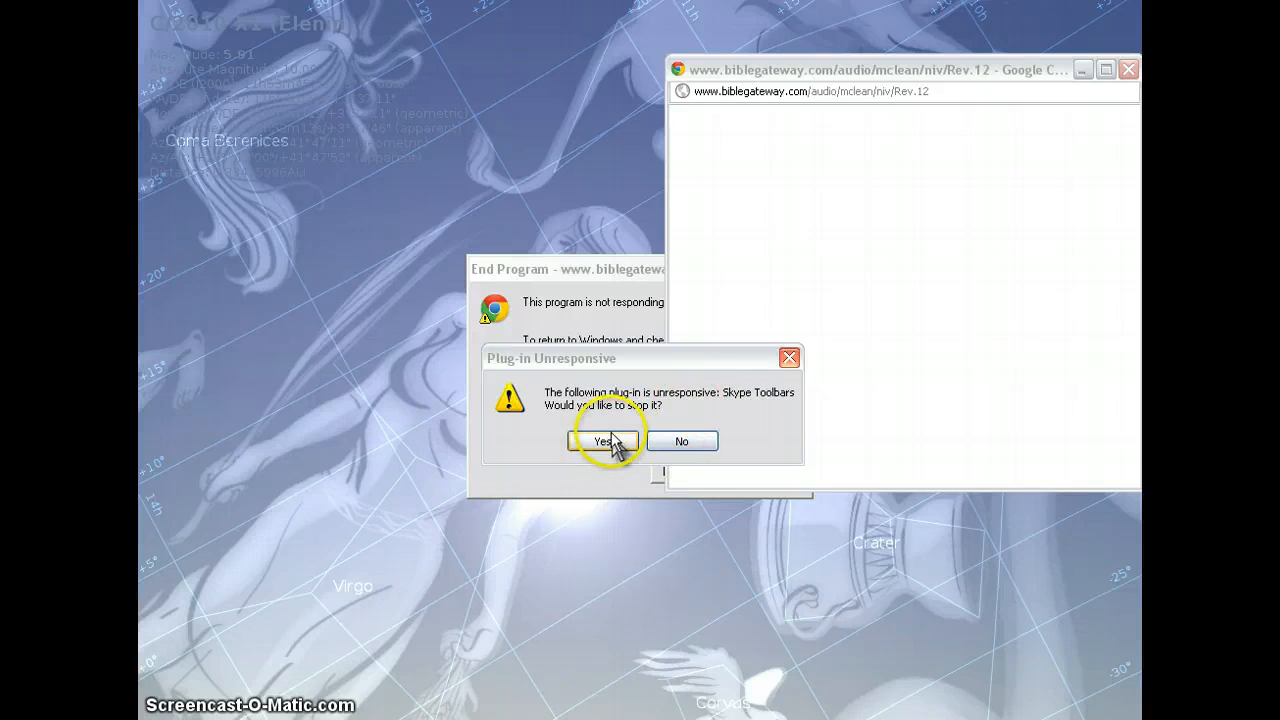
Step: Confirm Yes to stop the unresponsive Skype Toolbars plug-in, leaving the player blank
click(600, 442)
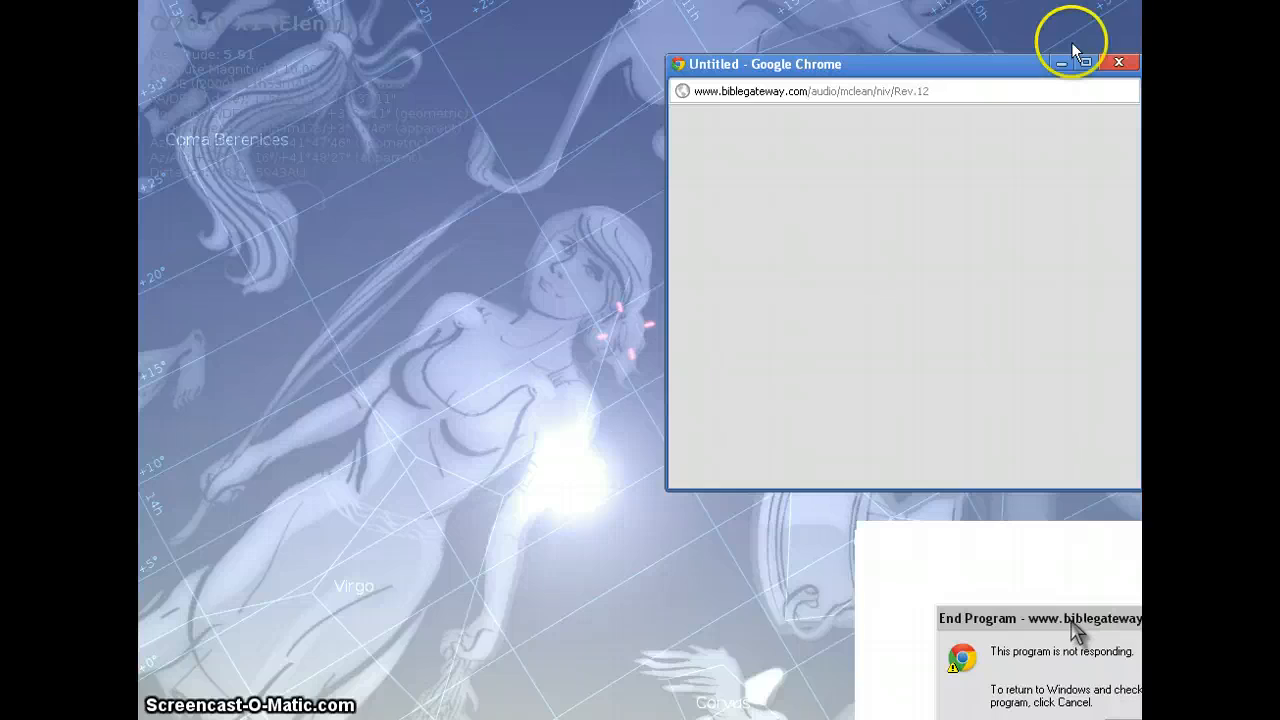